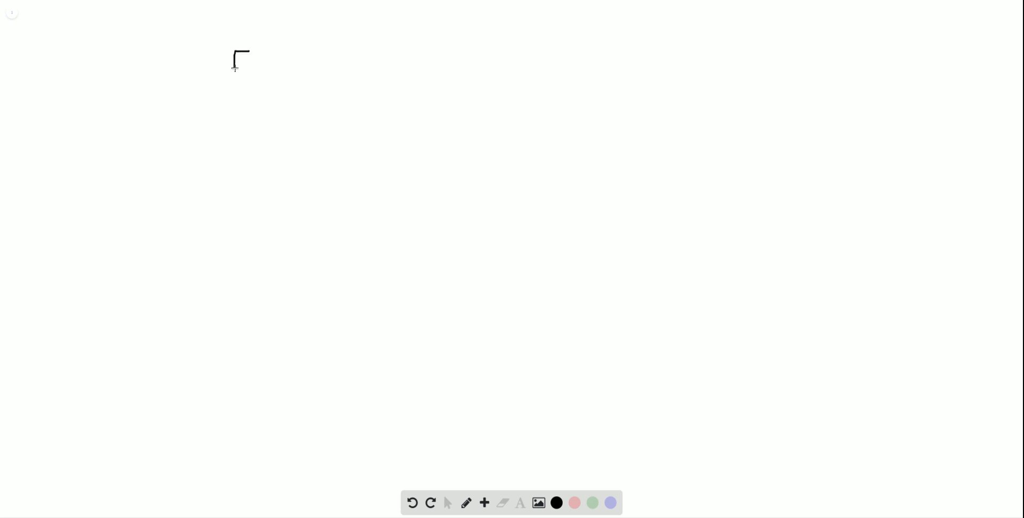
- Handwrite the complex formula [CoCl4] with its -2 charge at the top of the board
drag(251, 62, 290, 71)
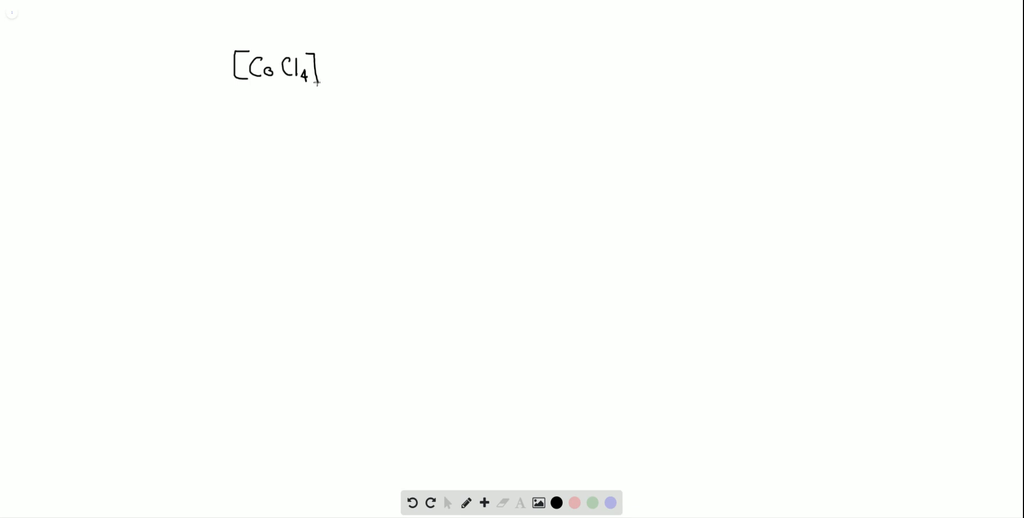
drag(323, 58, 342, 55)
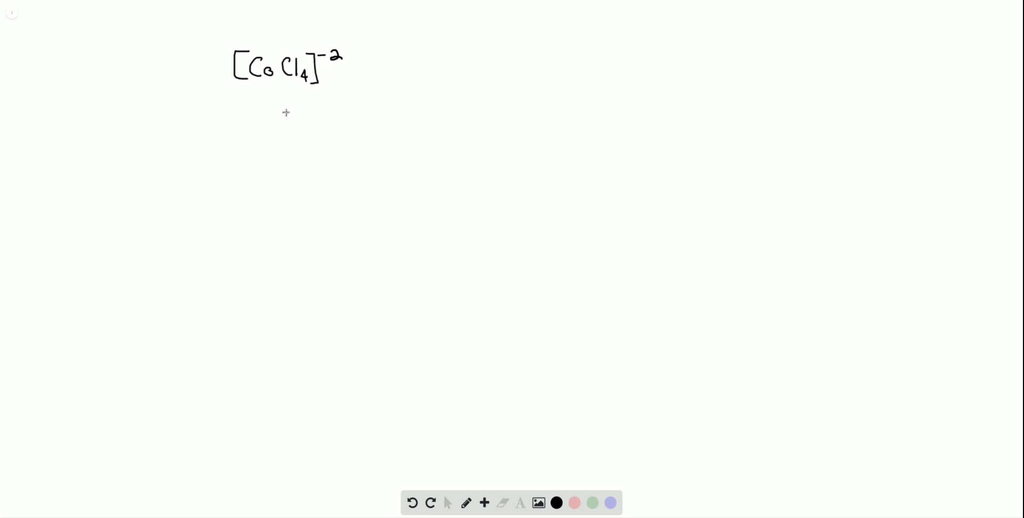
mouse_move(113, 100)
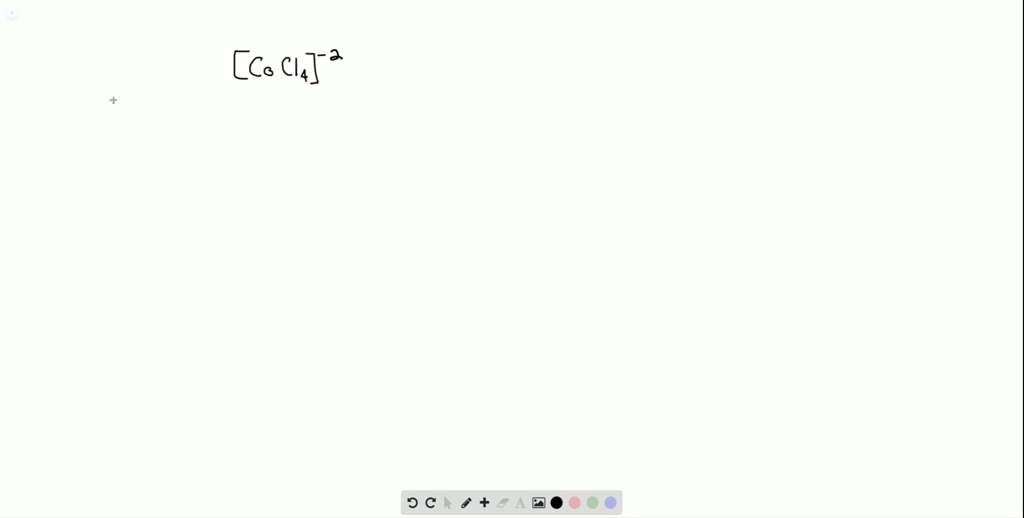
mouse_move(225, 74)
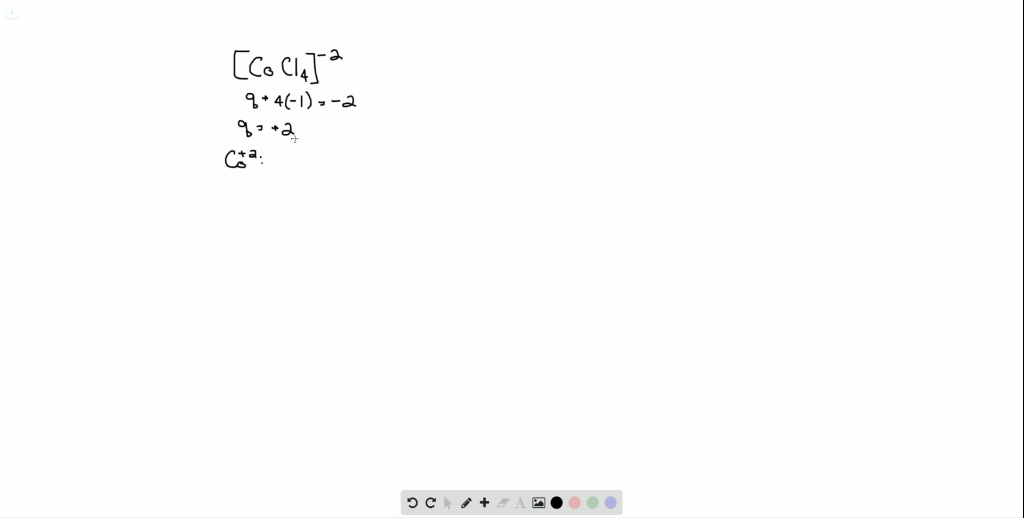
- Write the Co+2 configuration [Ar] 3d7 under the charge work, then start Cl below it
drag(271, 153, 277, 169)
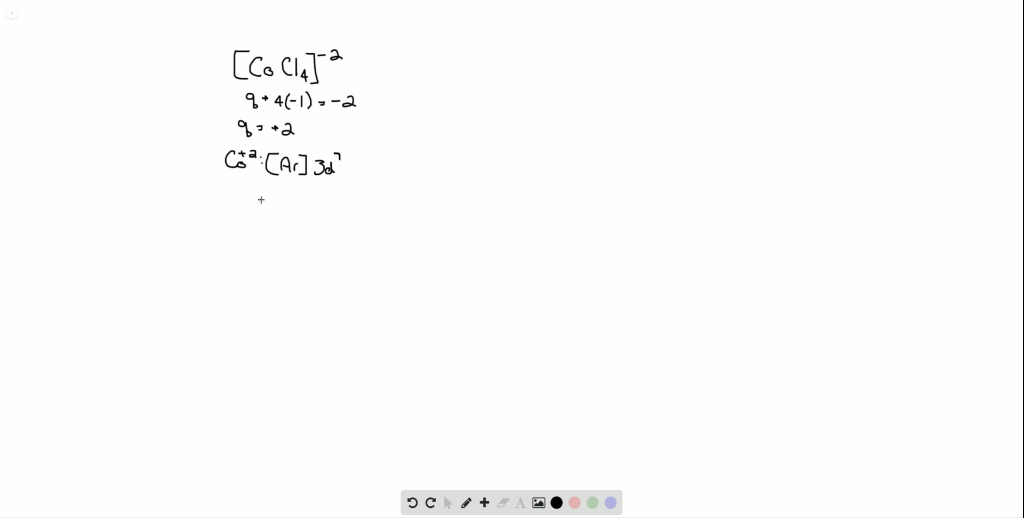
text(Cl⁻)
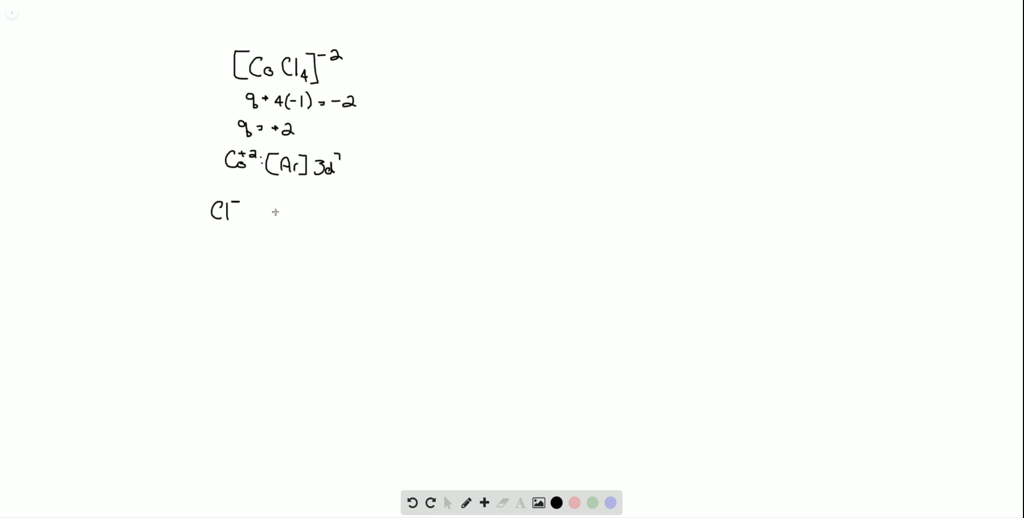
mouse_move(243, 213)
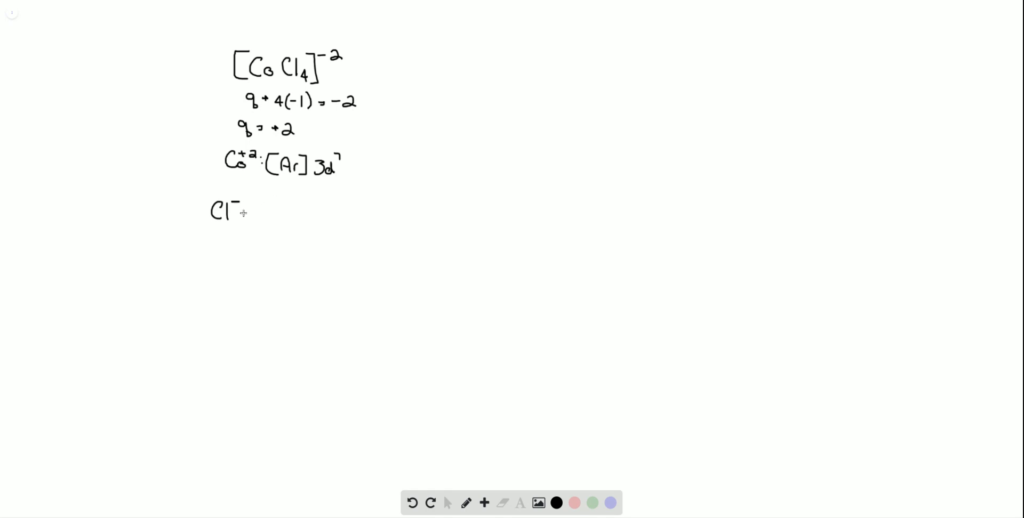
- Write Cl⁻ → weak field → high spin complex beneath the cobalt configuration
drag(249, 212, 265, 212)
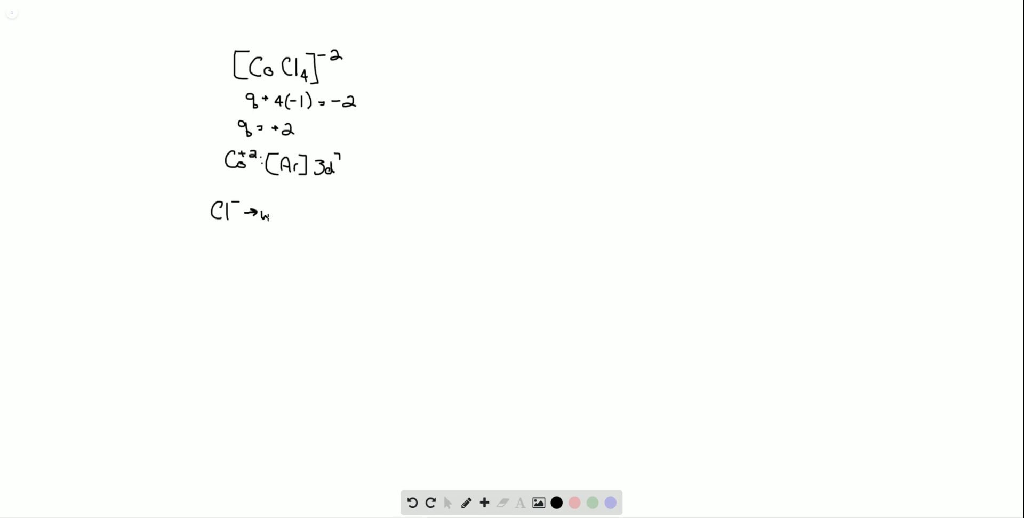
text(weak field)
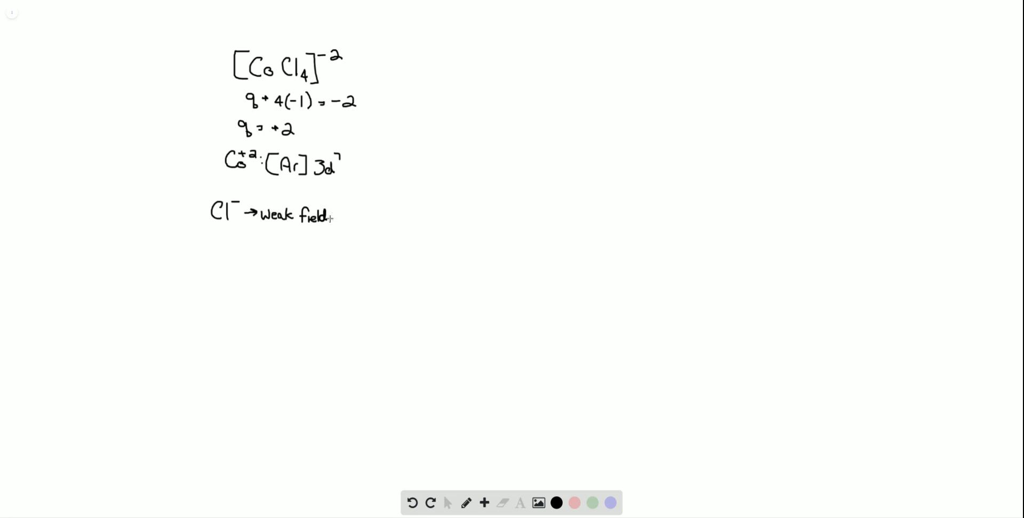
drag(331, 216, 345, 217)
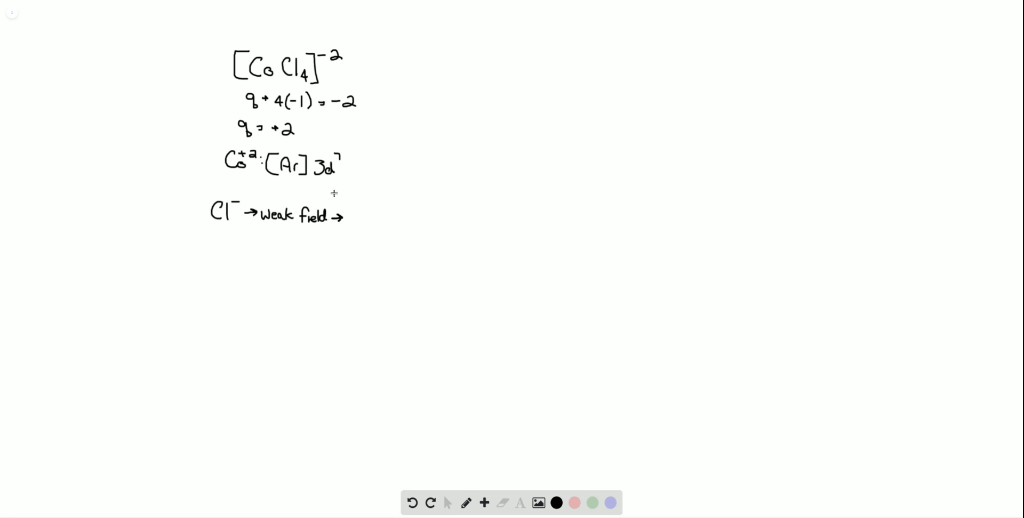
text(hg)
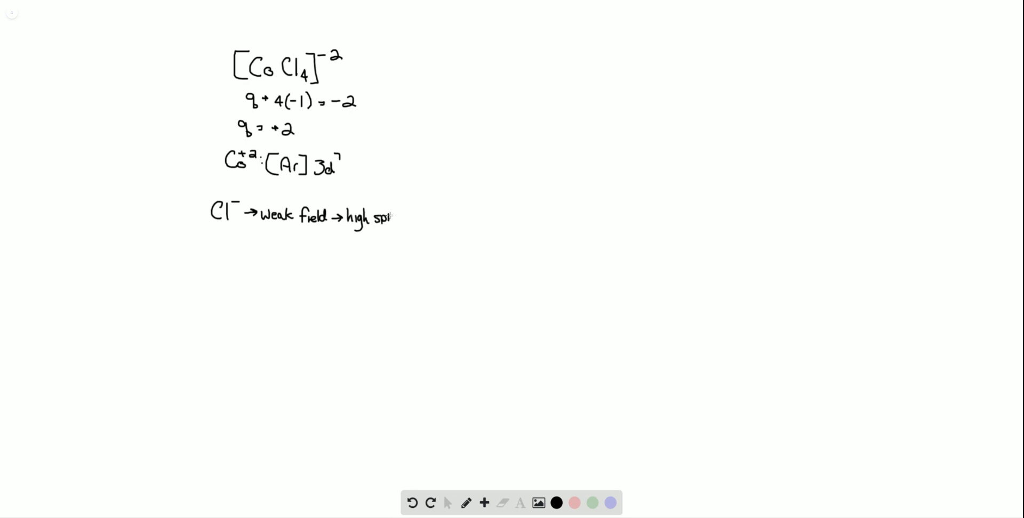
drag(391, 216, 424, 217)
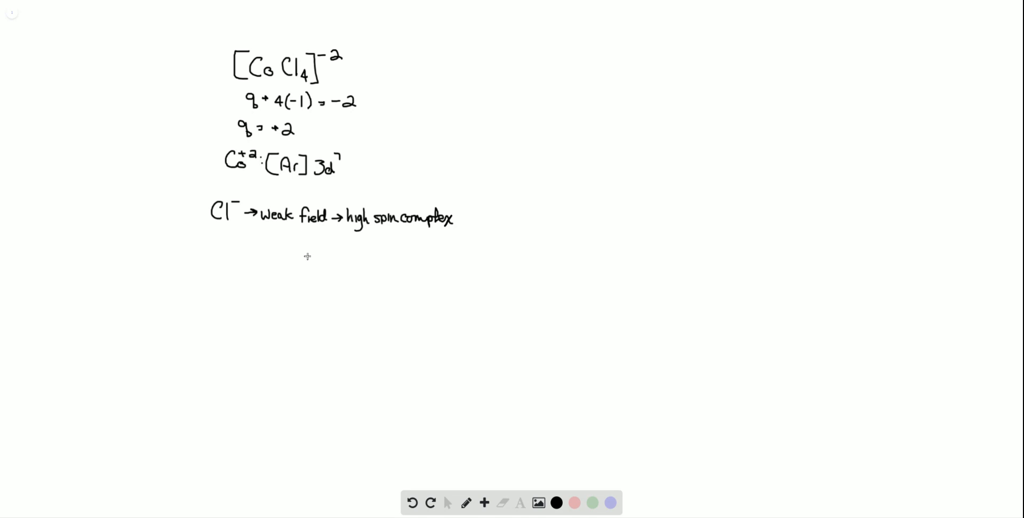
mouse_move(306, 256)
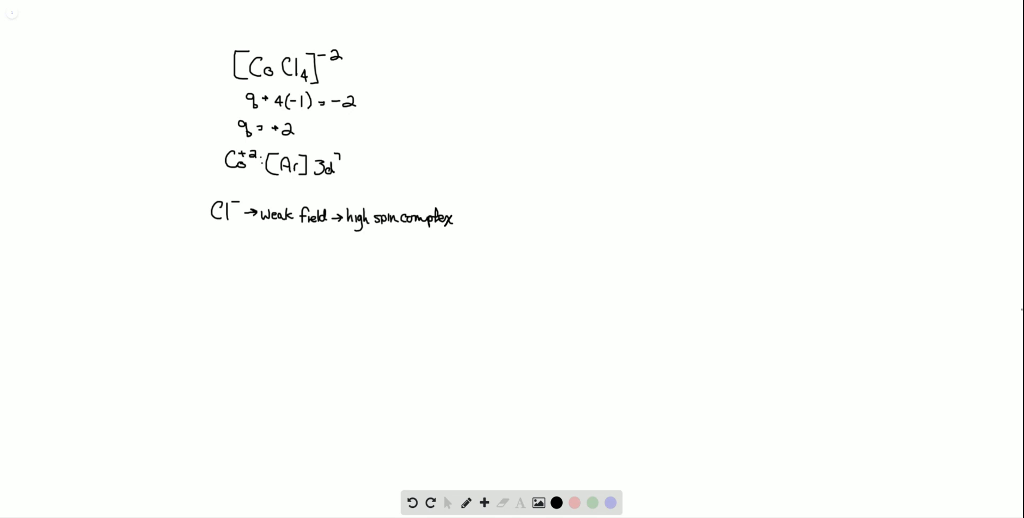
mouse_move(670, 173)
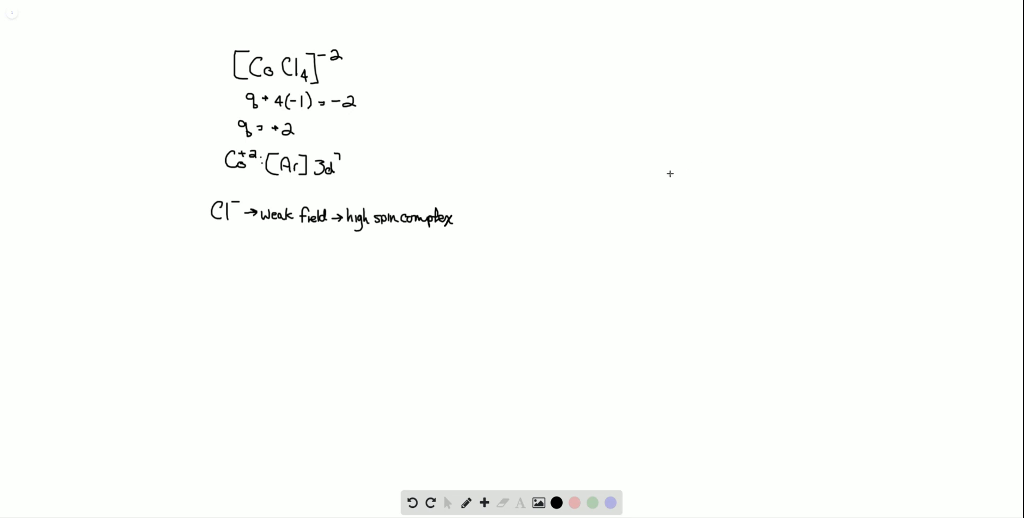
mouse_move(652, 176)
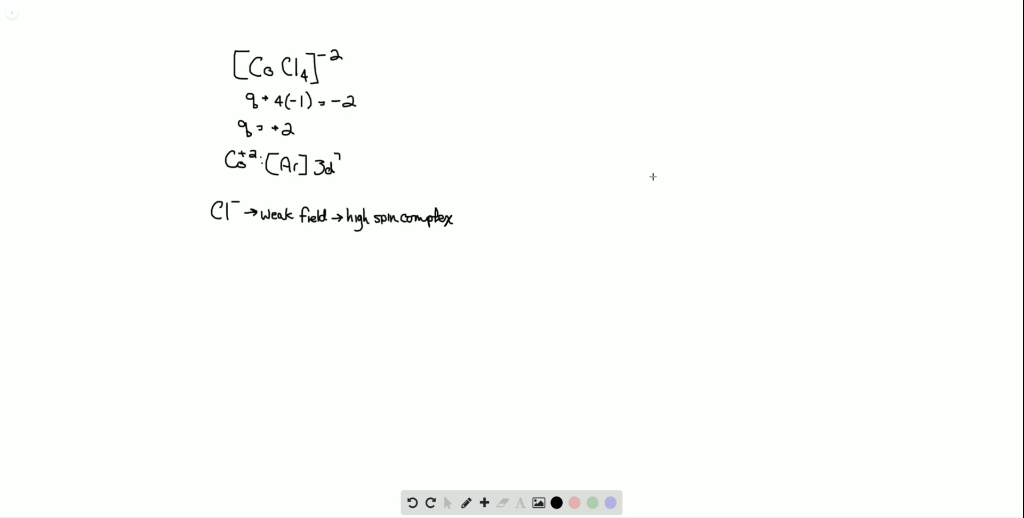
mouse_move(695, 167)
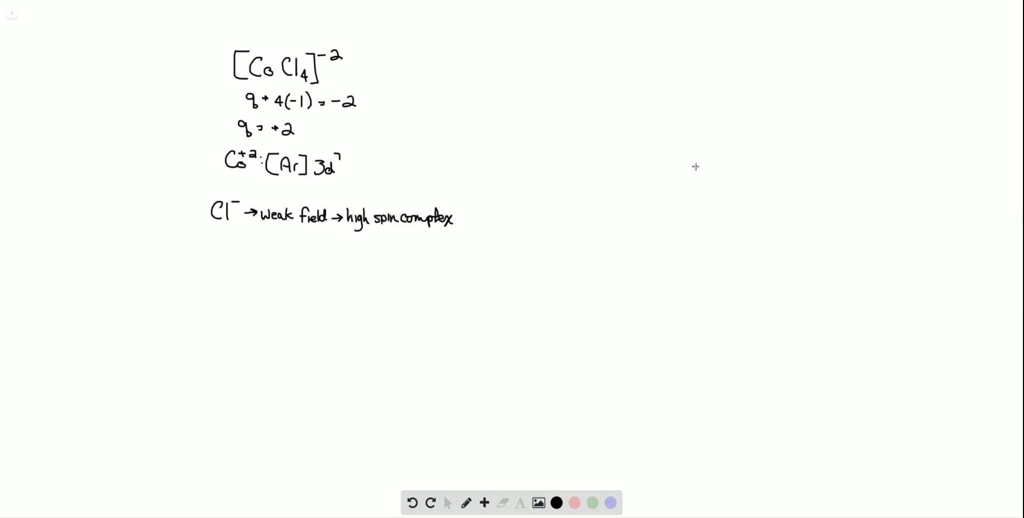
- Draw the vertical energy axis and horizontal axis of the splitting diagram
drag(549, 123, 548, 231)
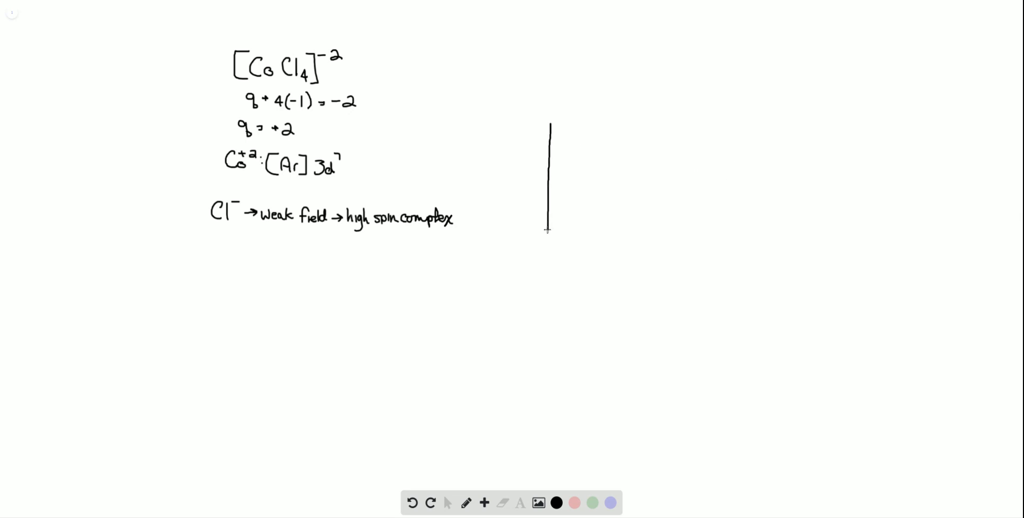
drag(549, 238, 680, 237)
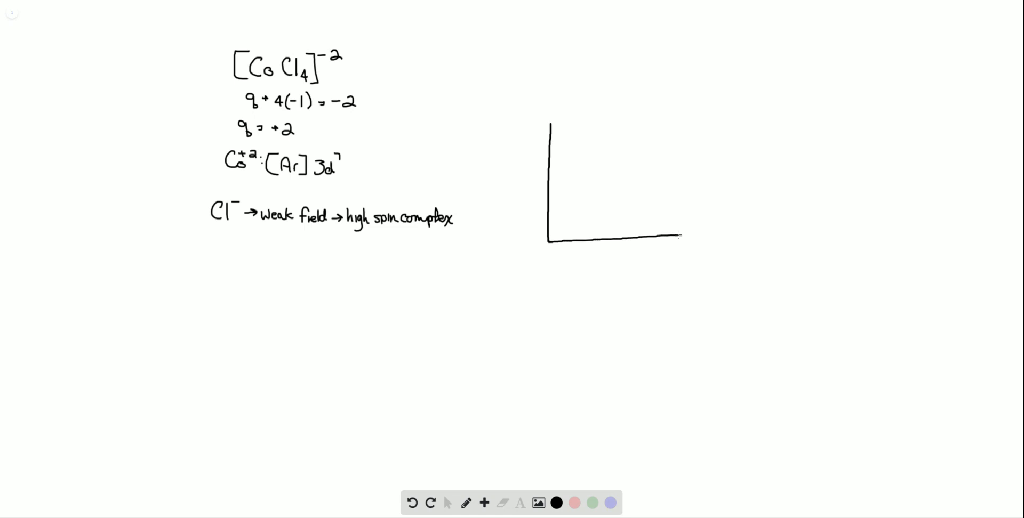
drag(679, 237, 751, 233)
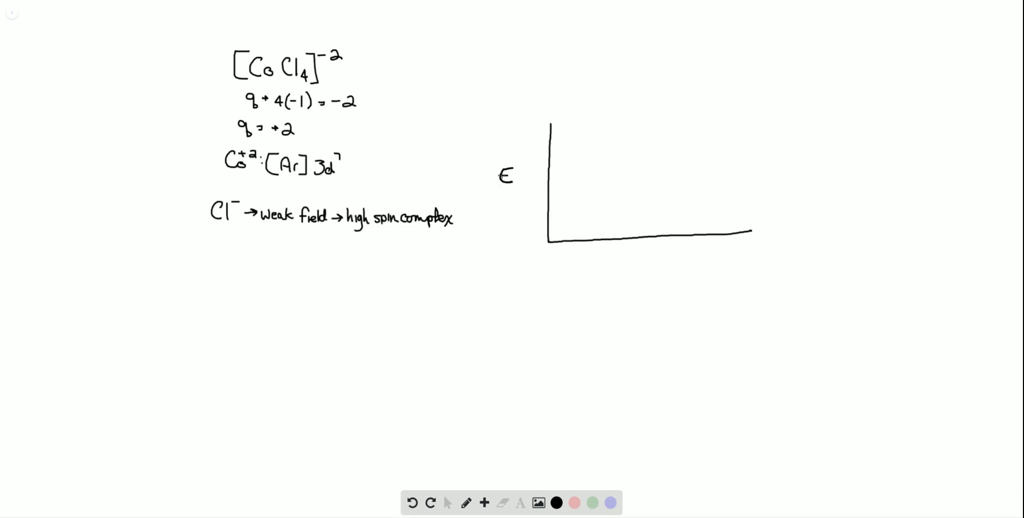
mouse_move(526, 203)
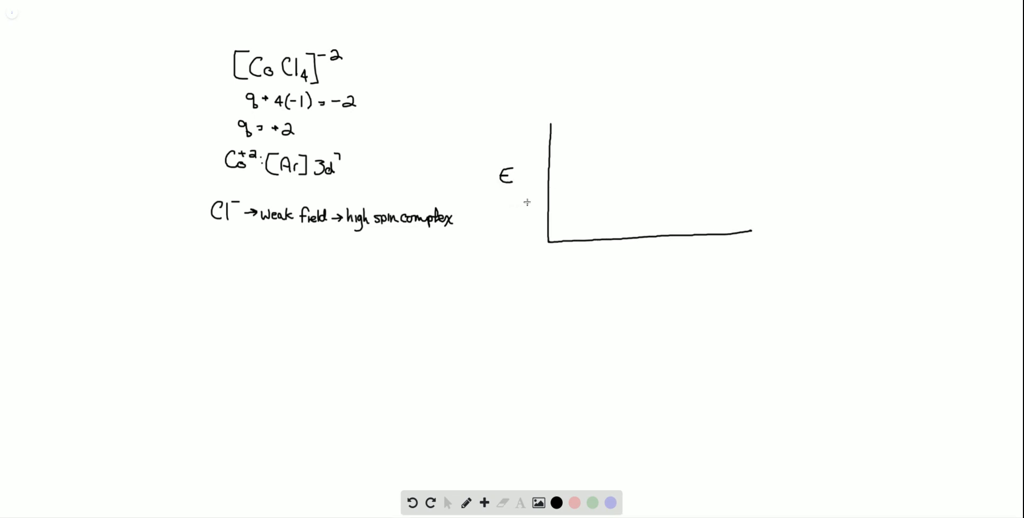
mouse_move(550, 200)
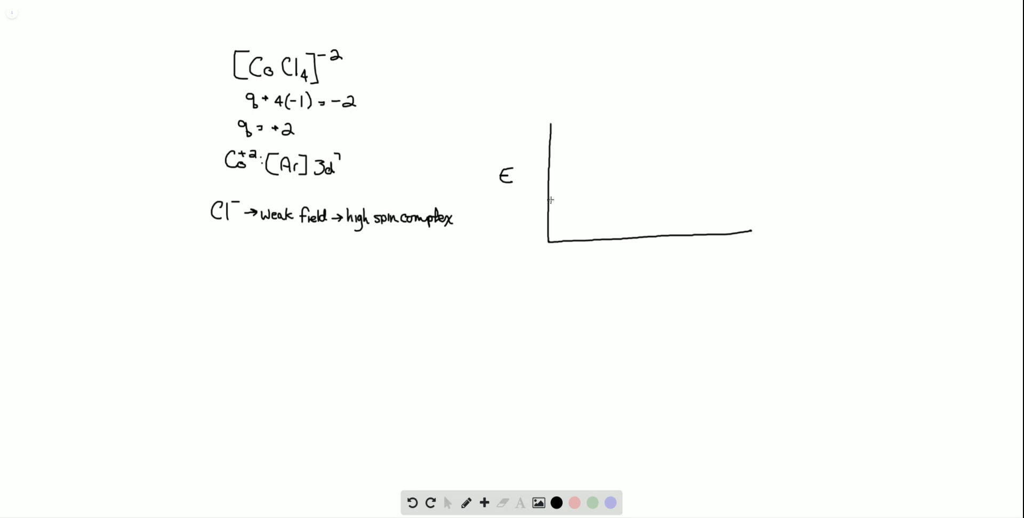
mouse_move(653, 187)
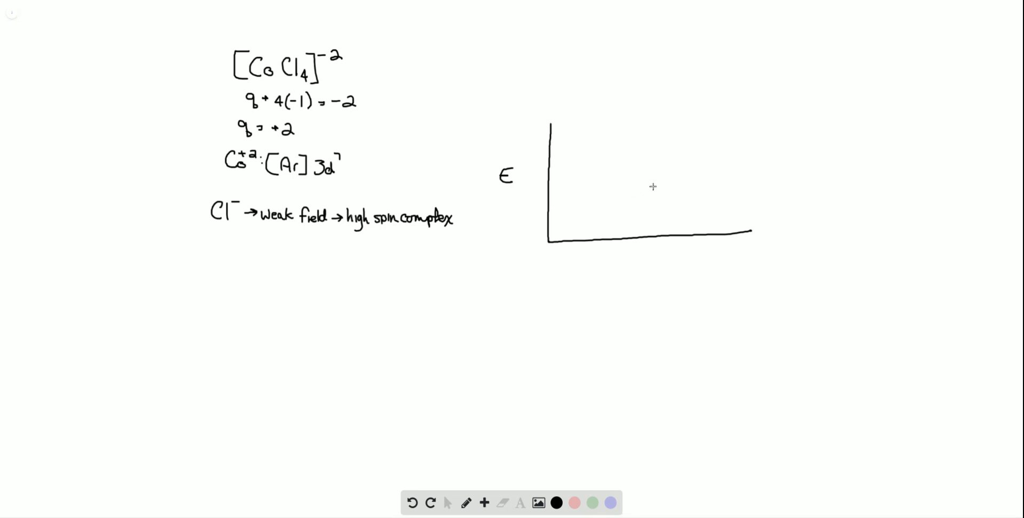
mouse_move(627, 211)
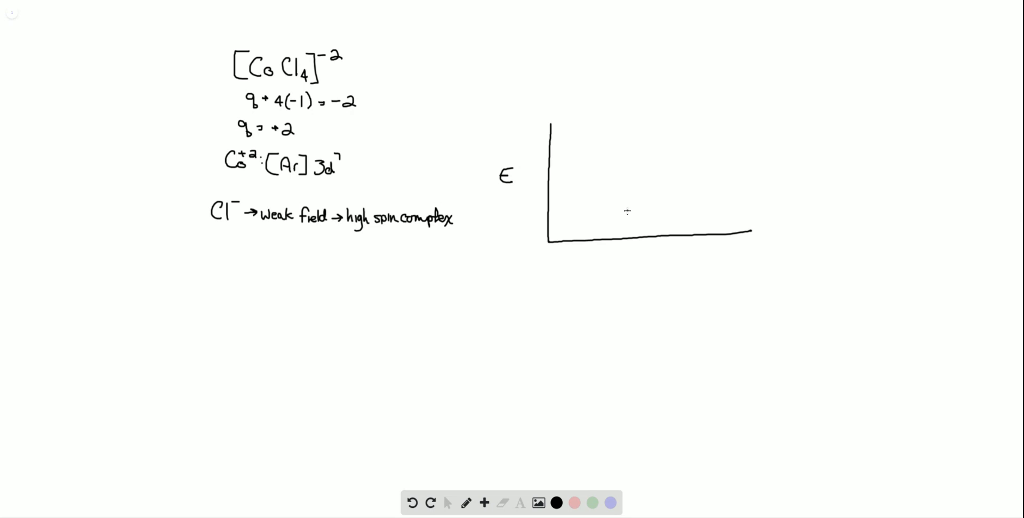
- Draw the two lower orbital level lines and the three higher ones for tetrahedral splitting
drag(607, 210, 679, 210)
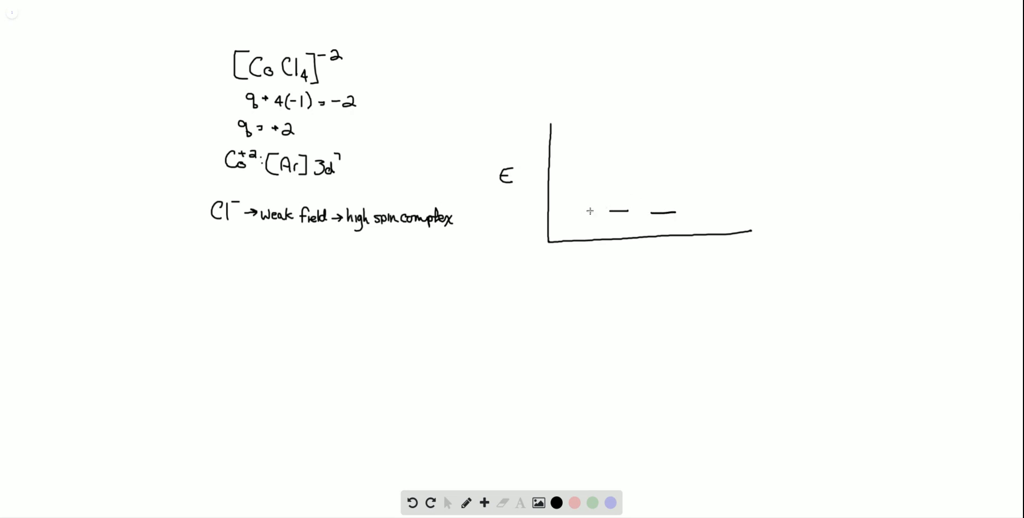
mouse_move(593, 205)
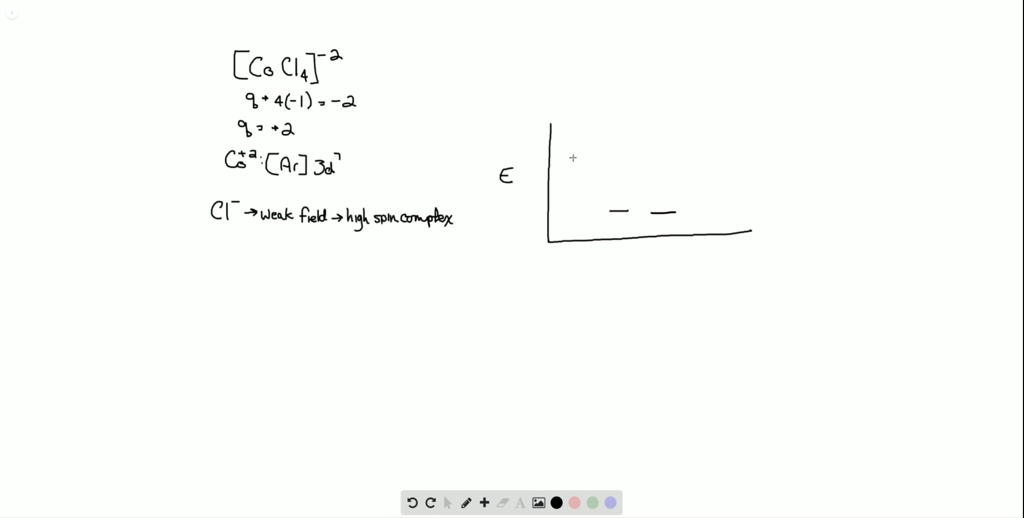
drag(575, 159, 653, 159)
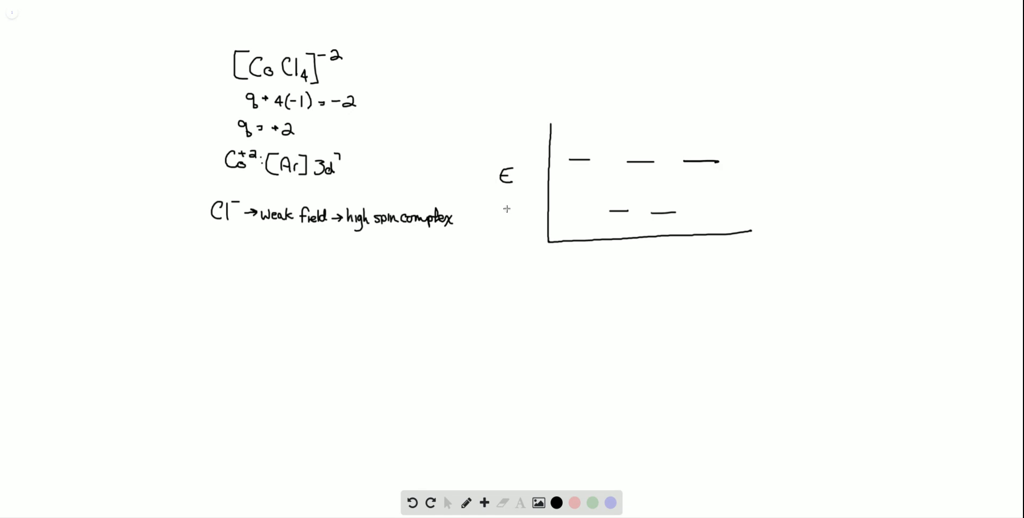
mouse_move(511, 207)
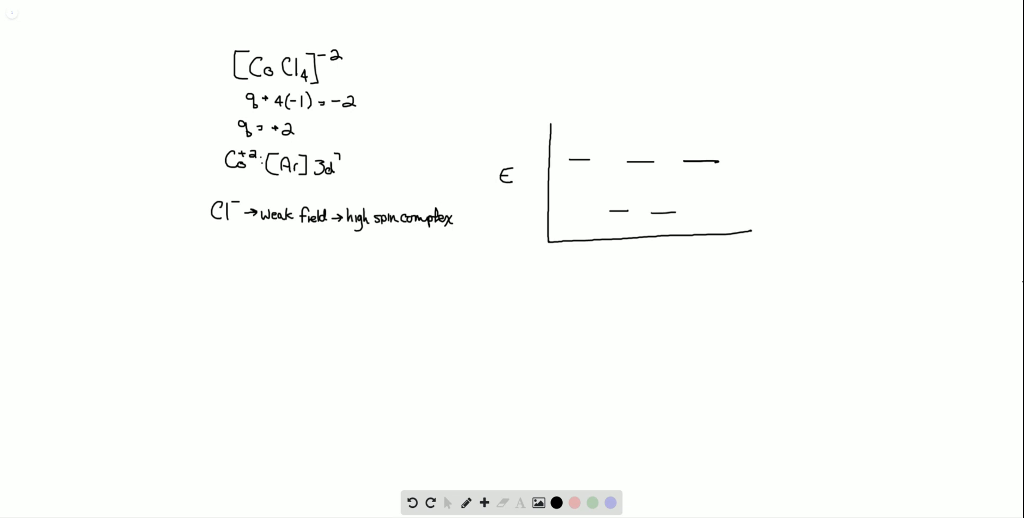
mouse_move(605, 169)
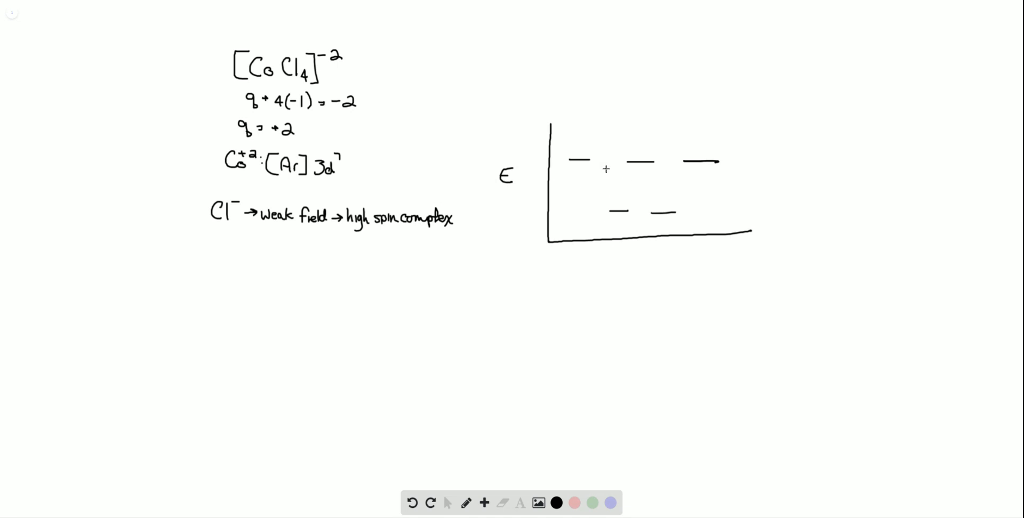
mouse_move(628, 222)
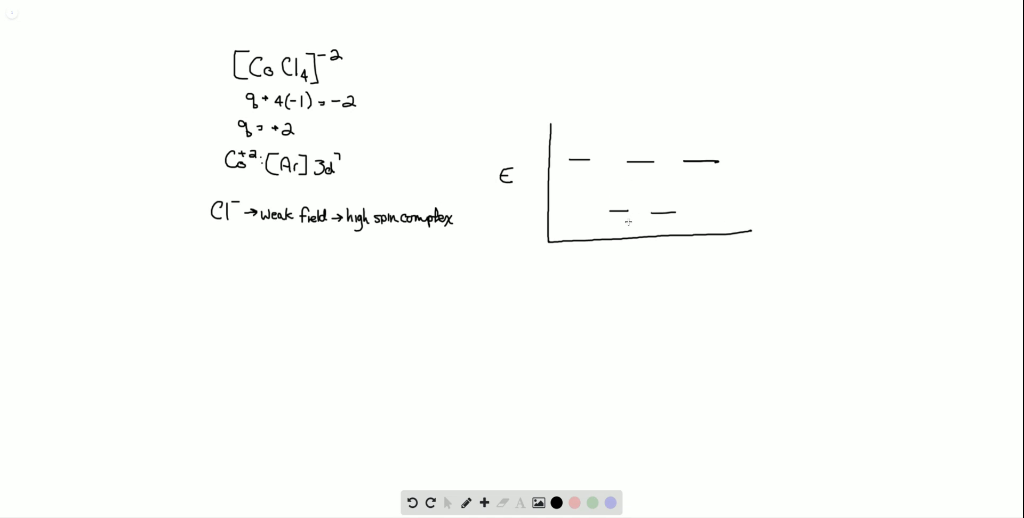
mouse_move(600, 205)
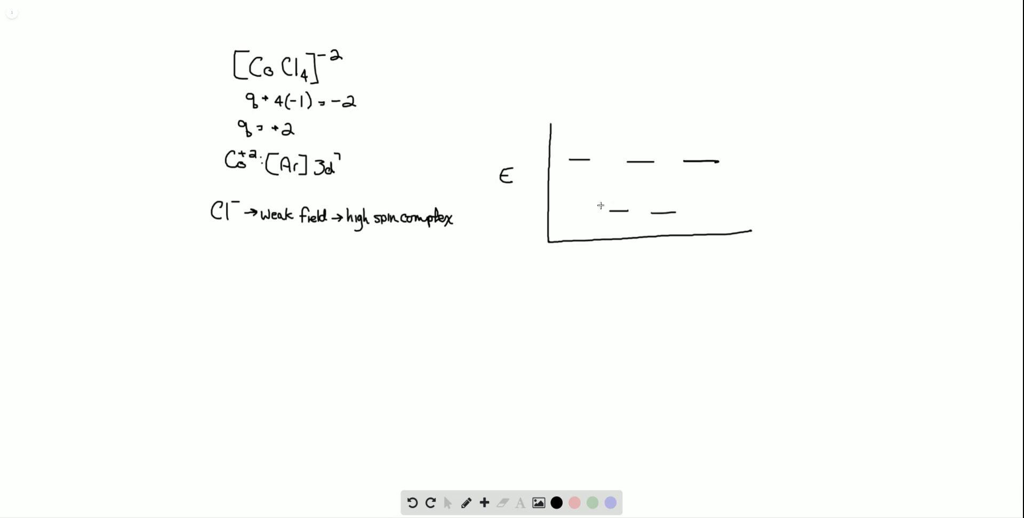
mouse_move(614, 221)
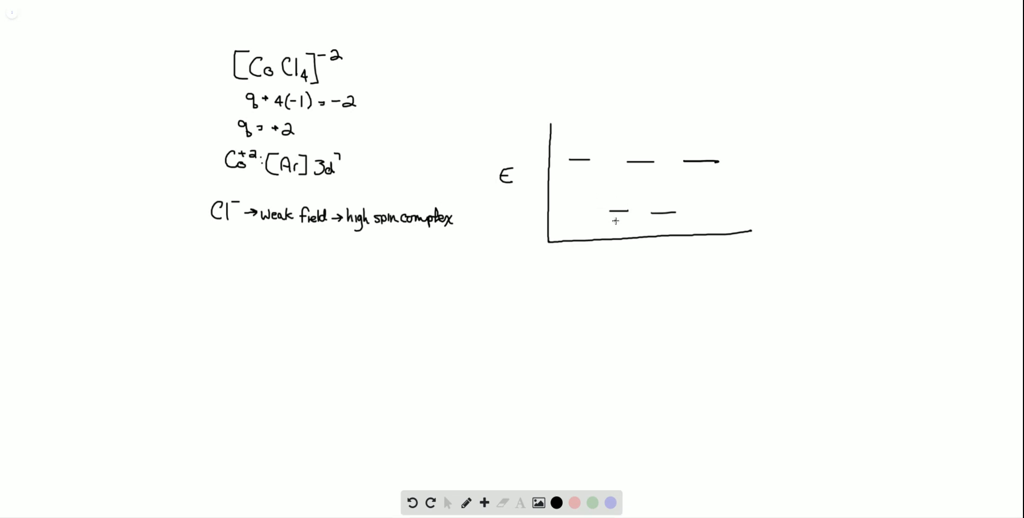
- Draw paired electron arrows on the two lower levels and single arrows on the three upper levels
drag(615, 212, 662, 212)
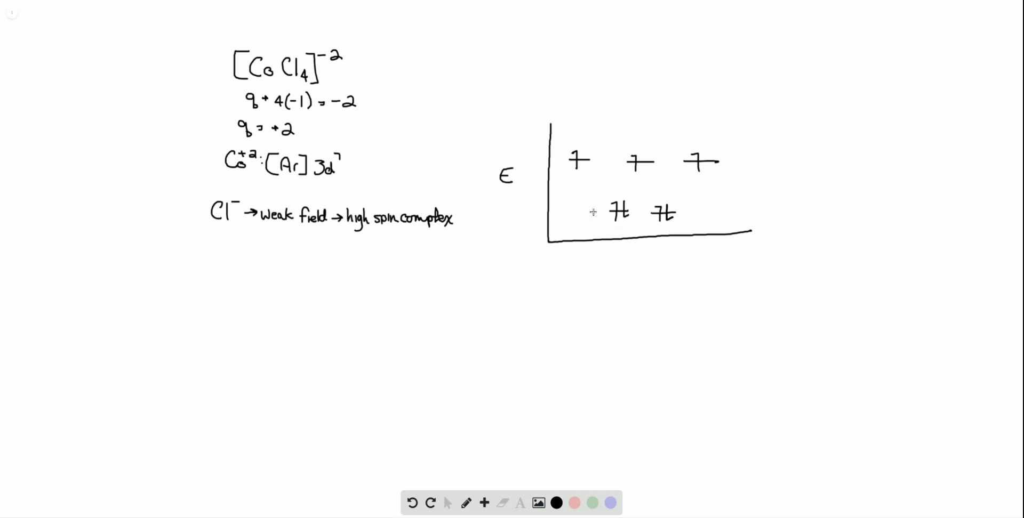
mouse_move(484, 287)
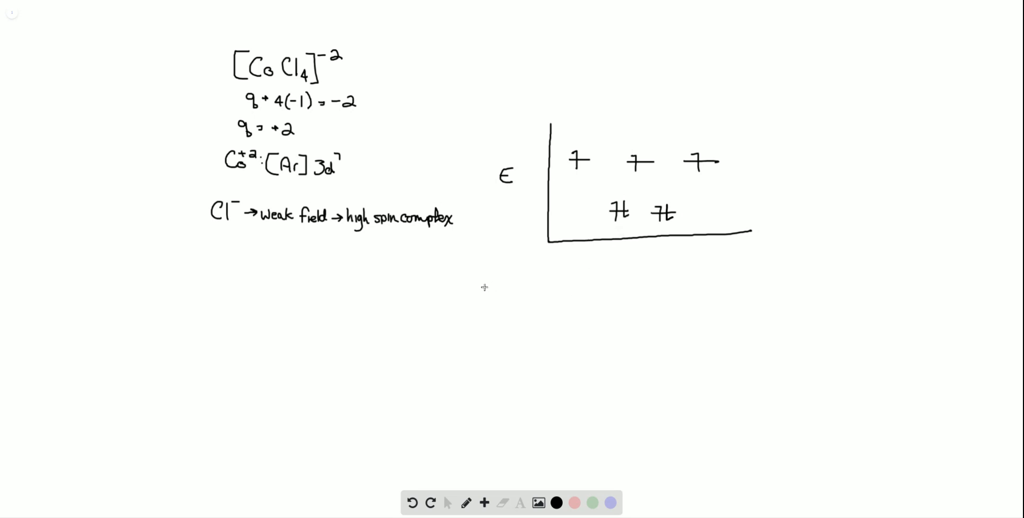
- Write the conclusion "3 unpaired e⁻" below the splitting diagram
text(3 unpair)
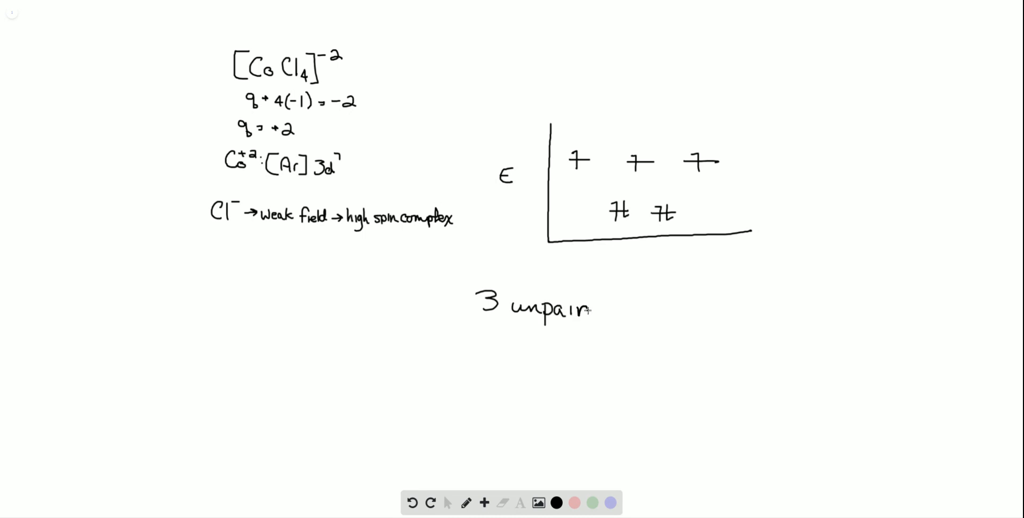
text(ed)
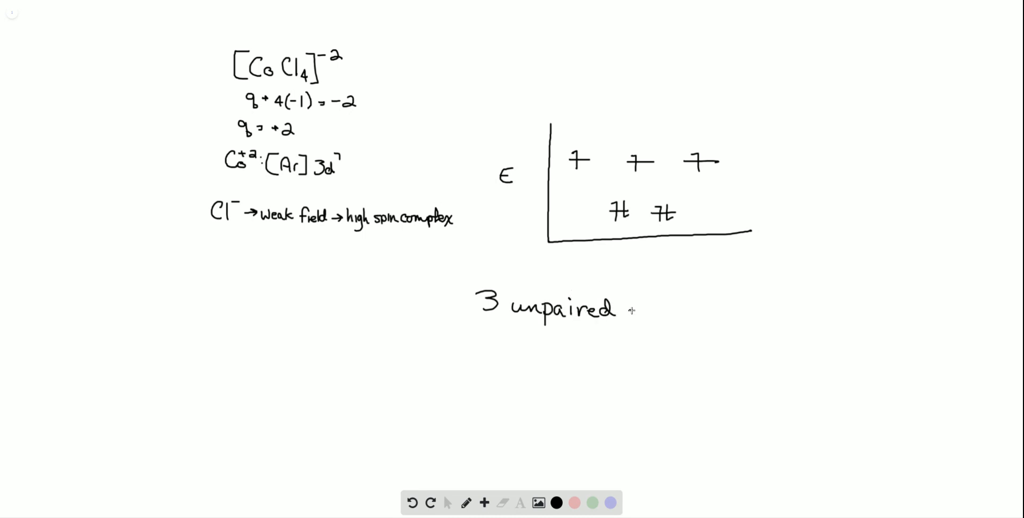
text(e⁻)
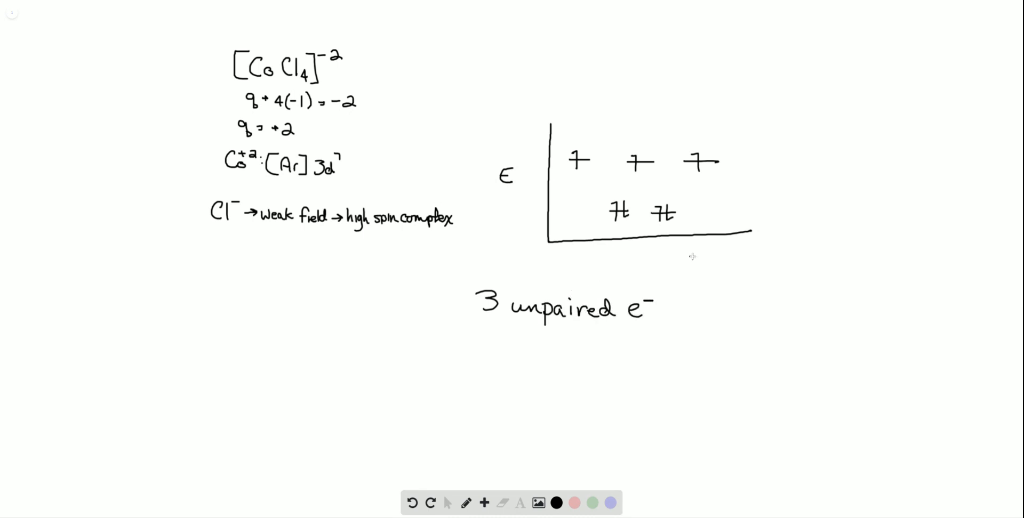